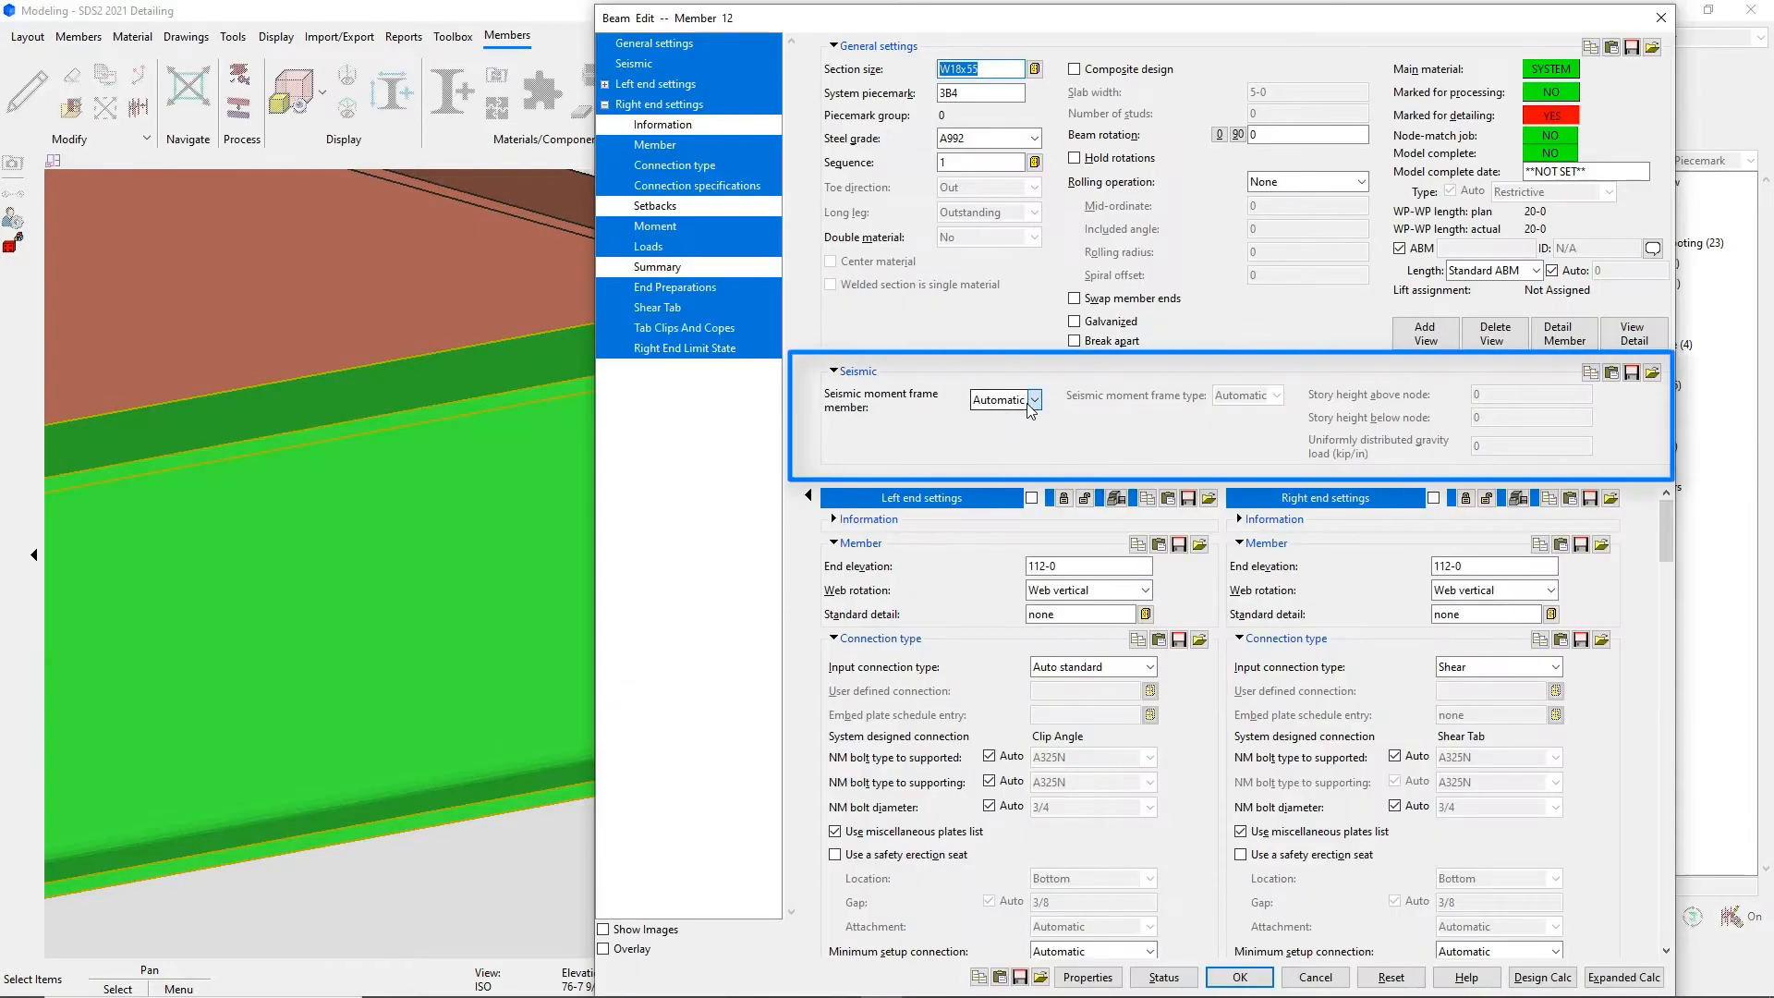
Mark the beam as a seismic moment frame member of type SMF.
left_click(999, 400)
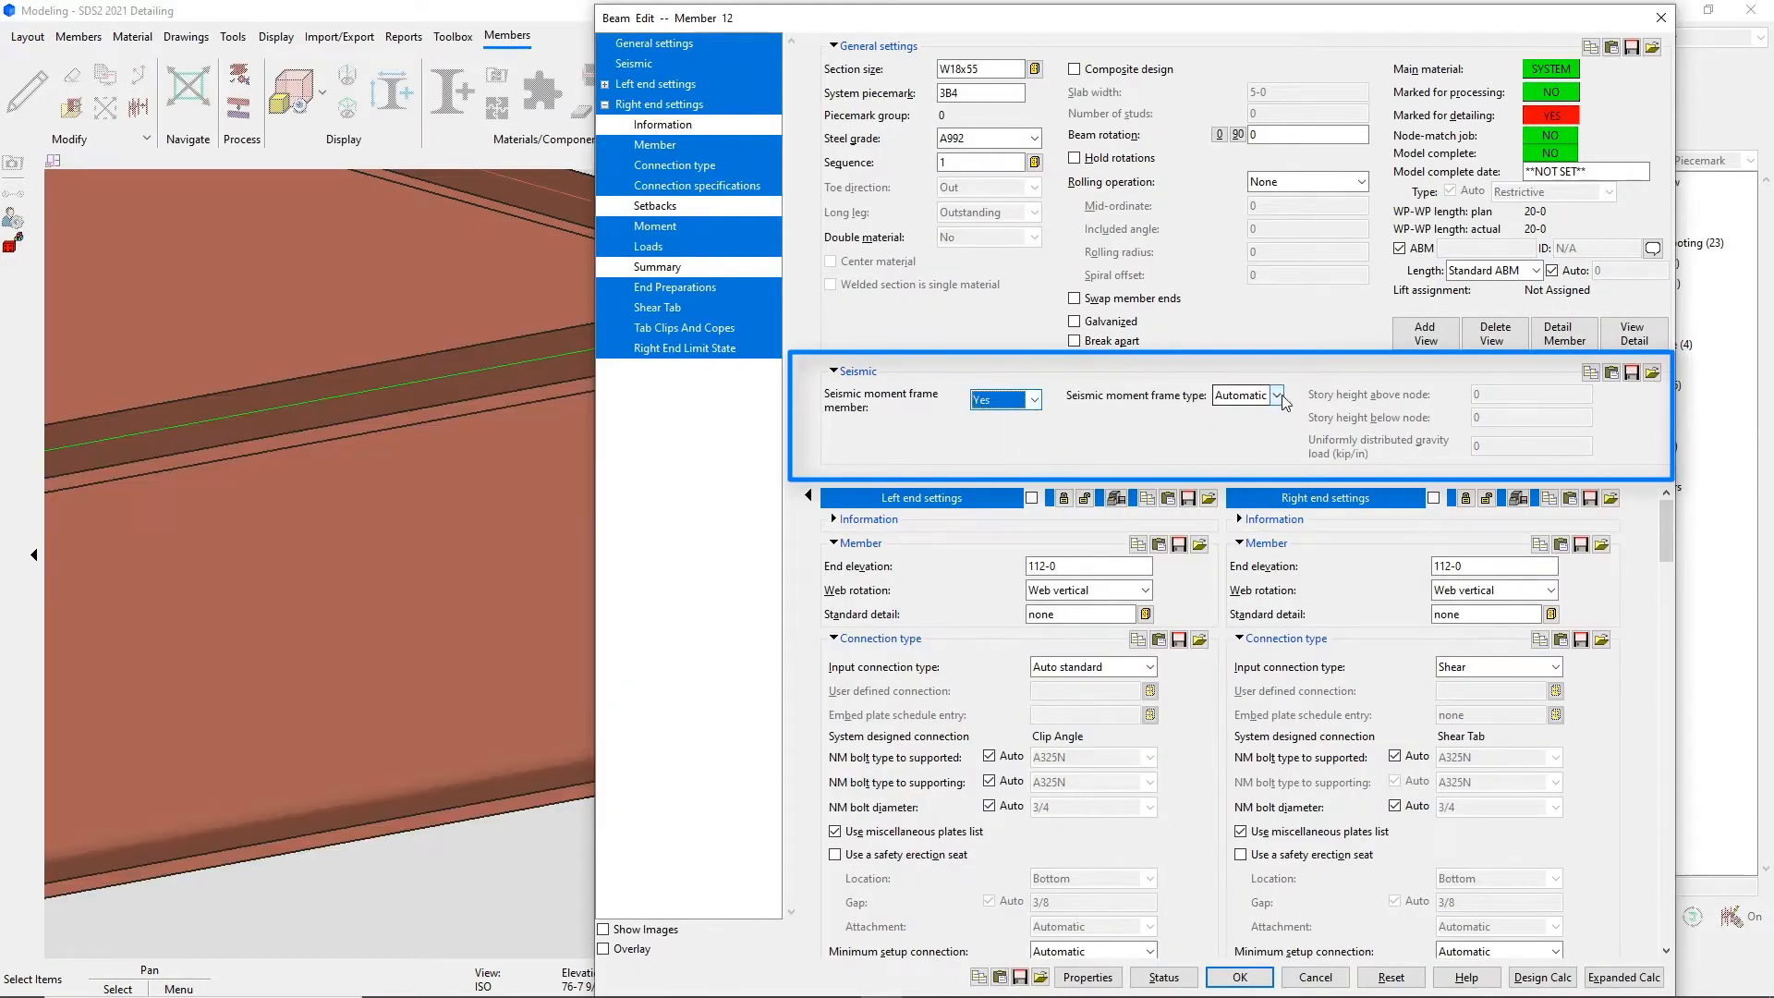
left_click(1277, 394)
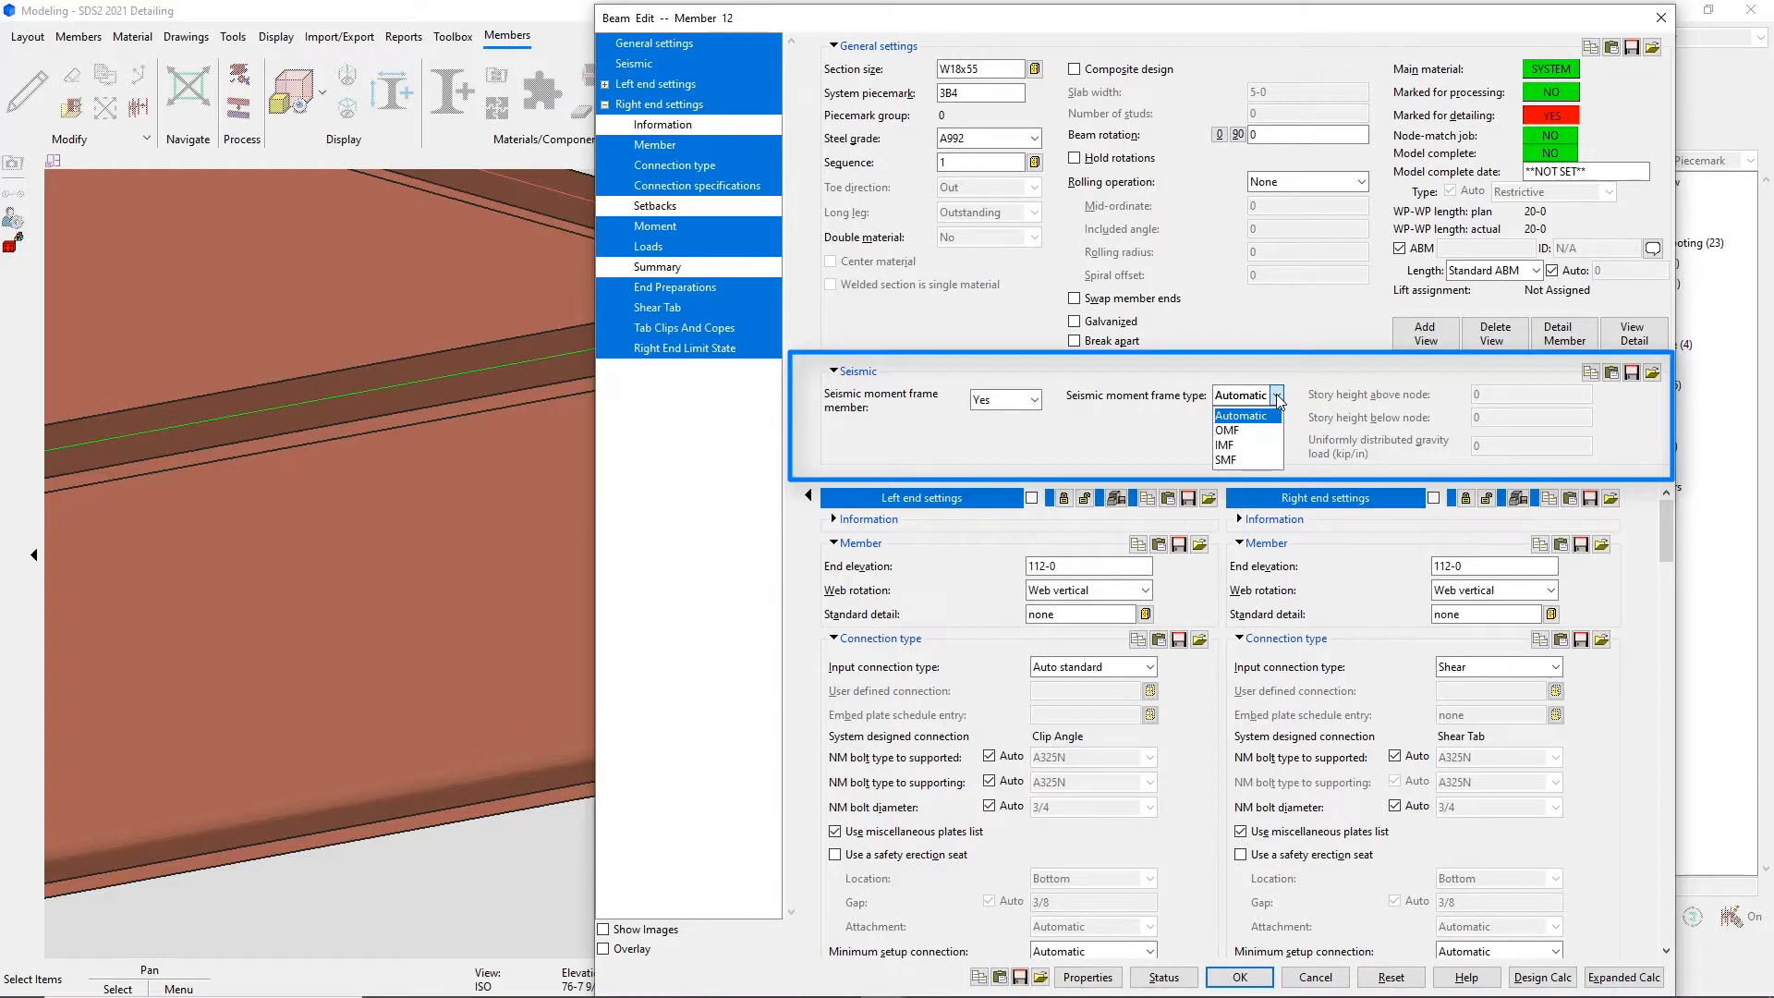
mouse_move(1233, 429)
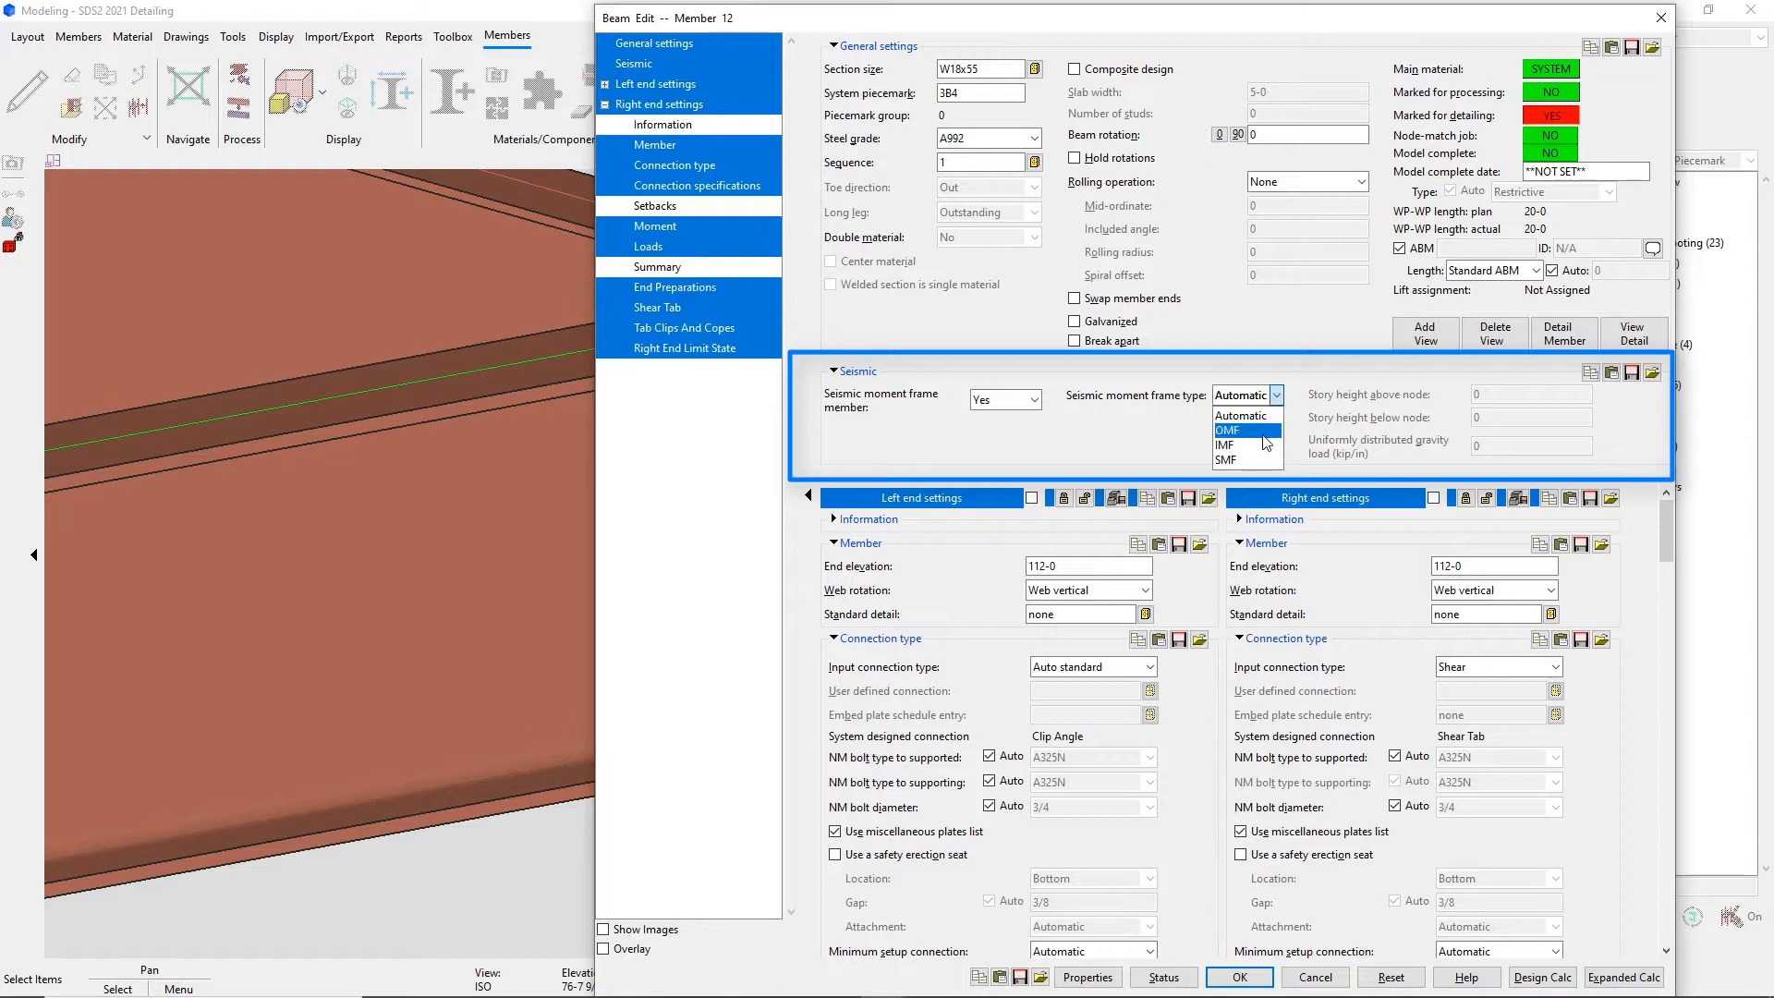
mouse_move(1246, 462)
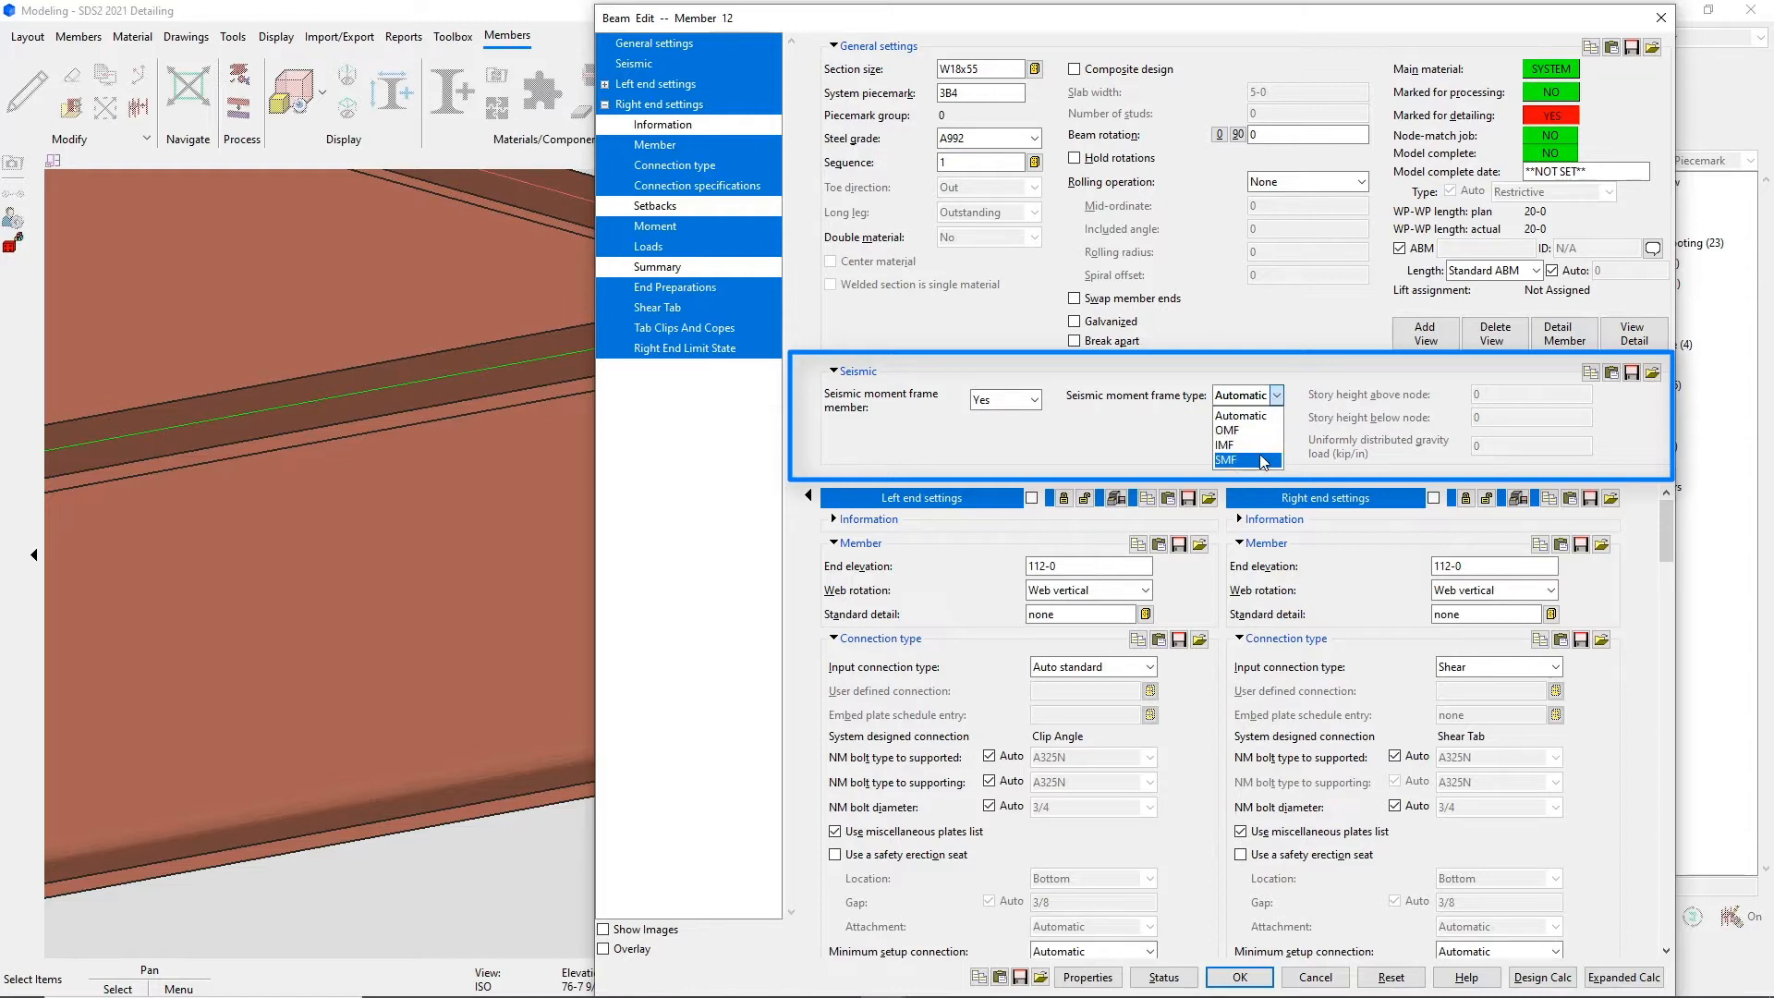
left_click(1224, 460)
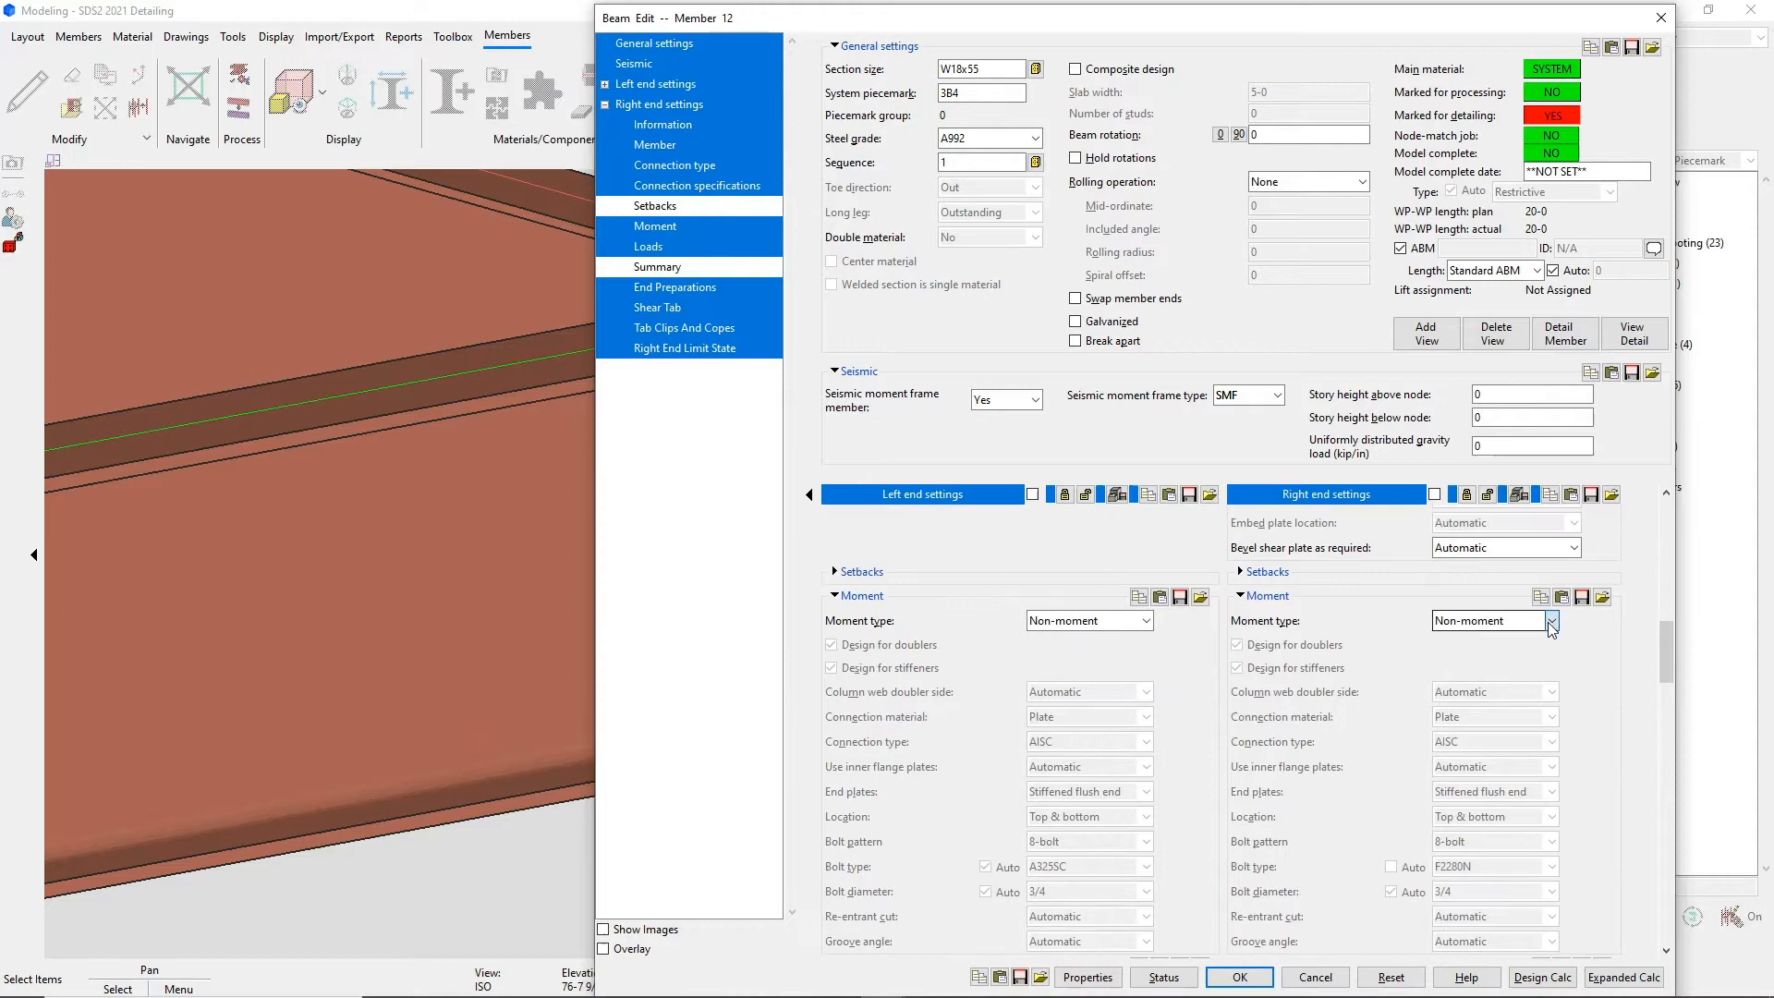
Change the right end's moment type from Non-moment to Bolted.
left_click(1552, 620)
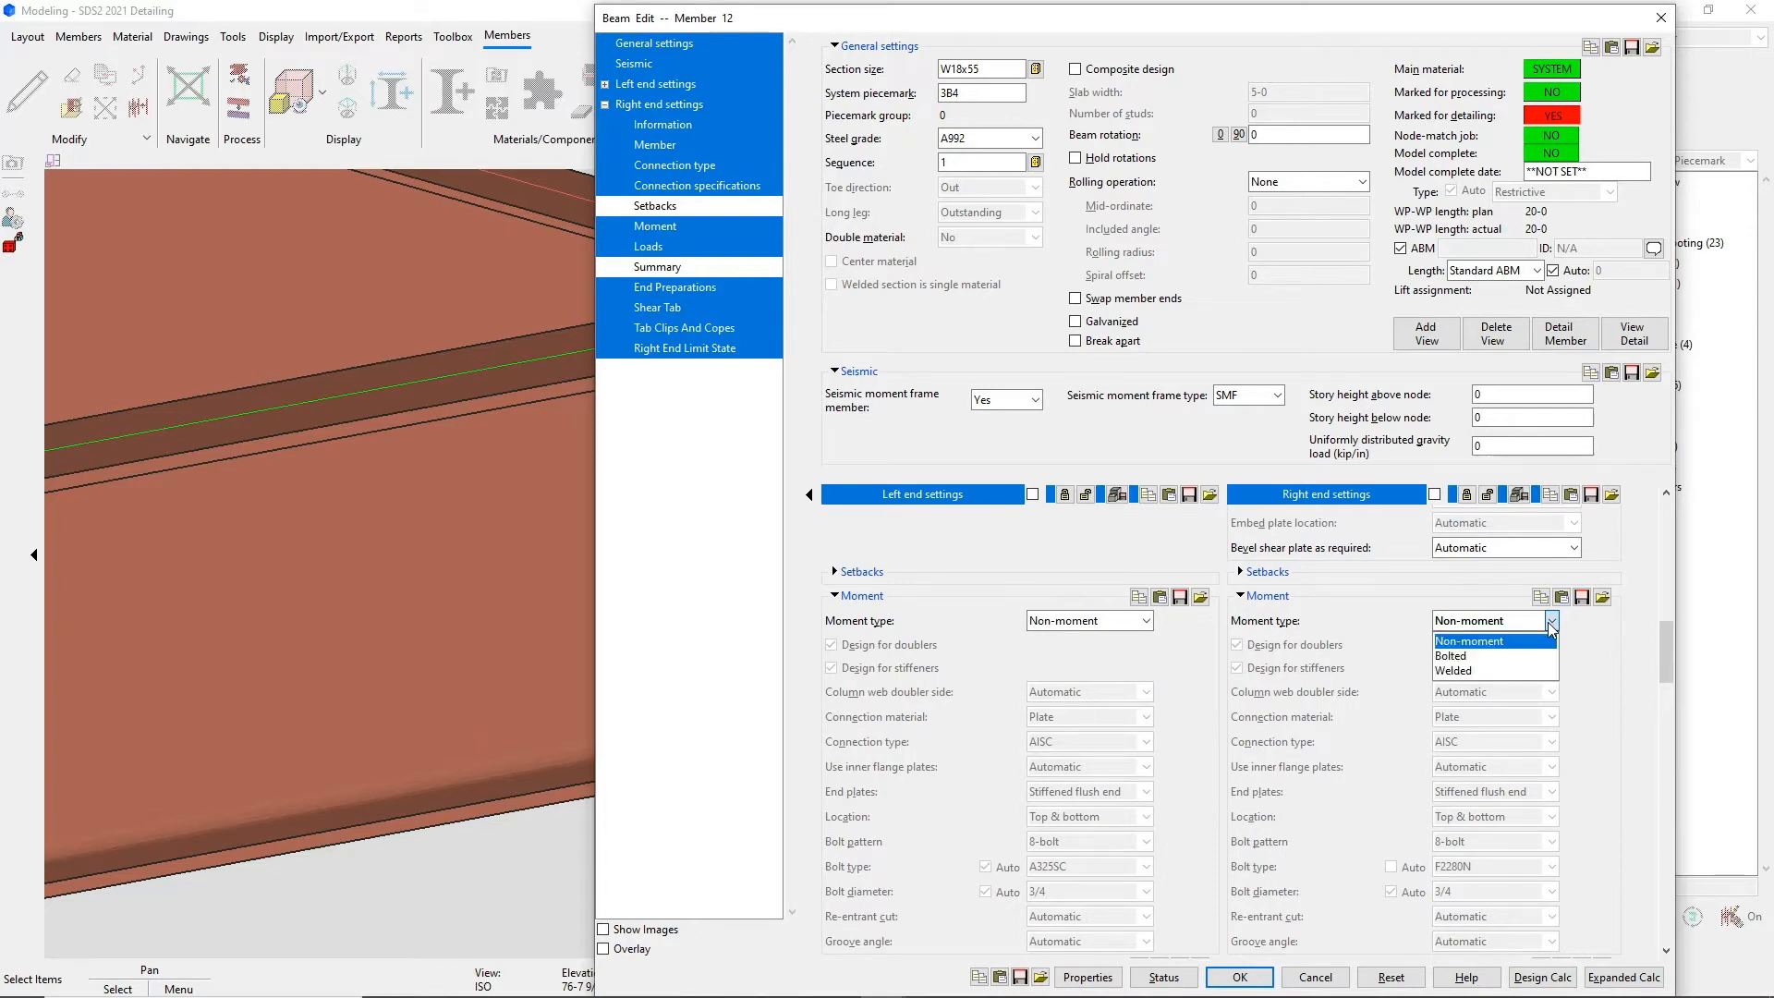
left_click(1451, 656)
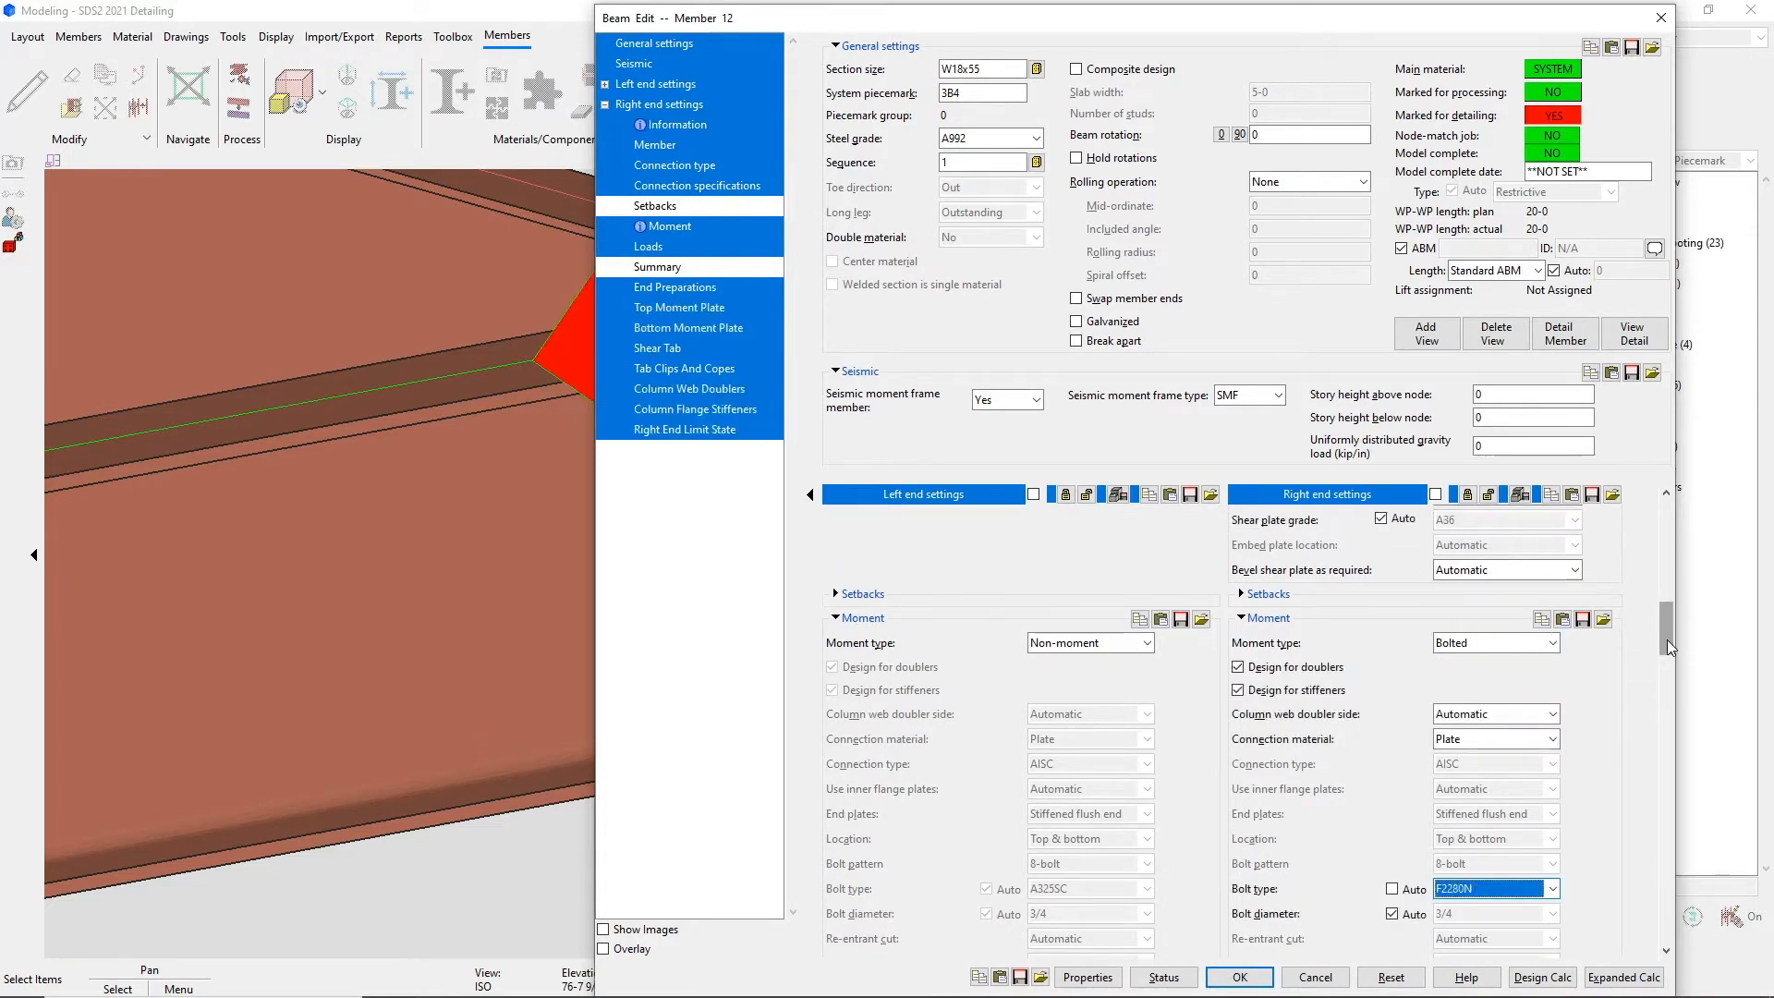
scroll("up", 3)
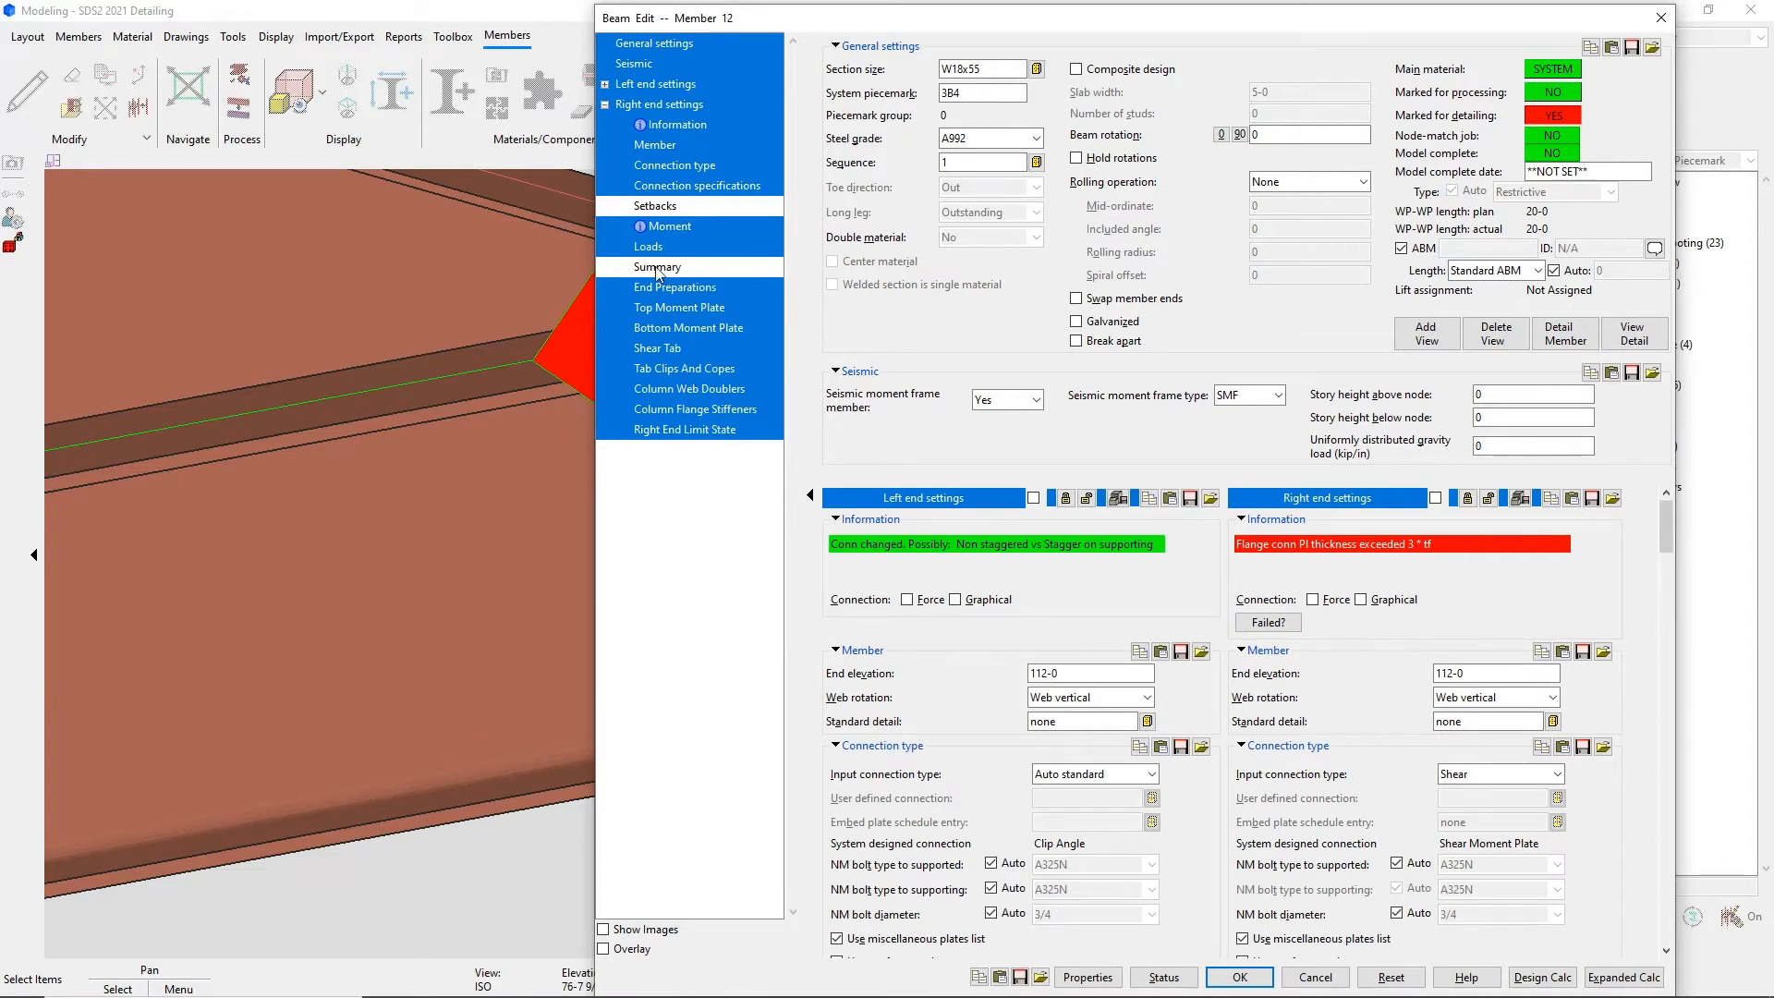
Enter manual right-end loads: shear 50 kips, moment 400 kip-in, panel zone moment 400 kip-in.
left_click(650, 246)
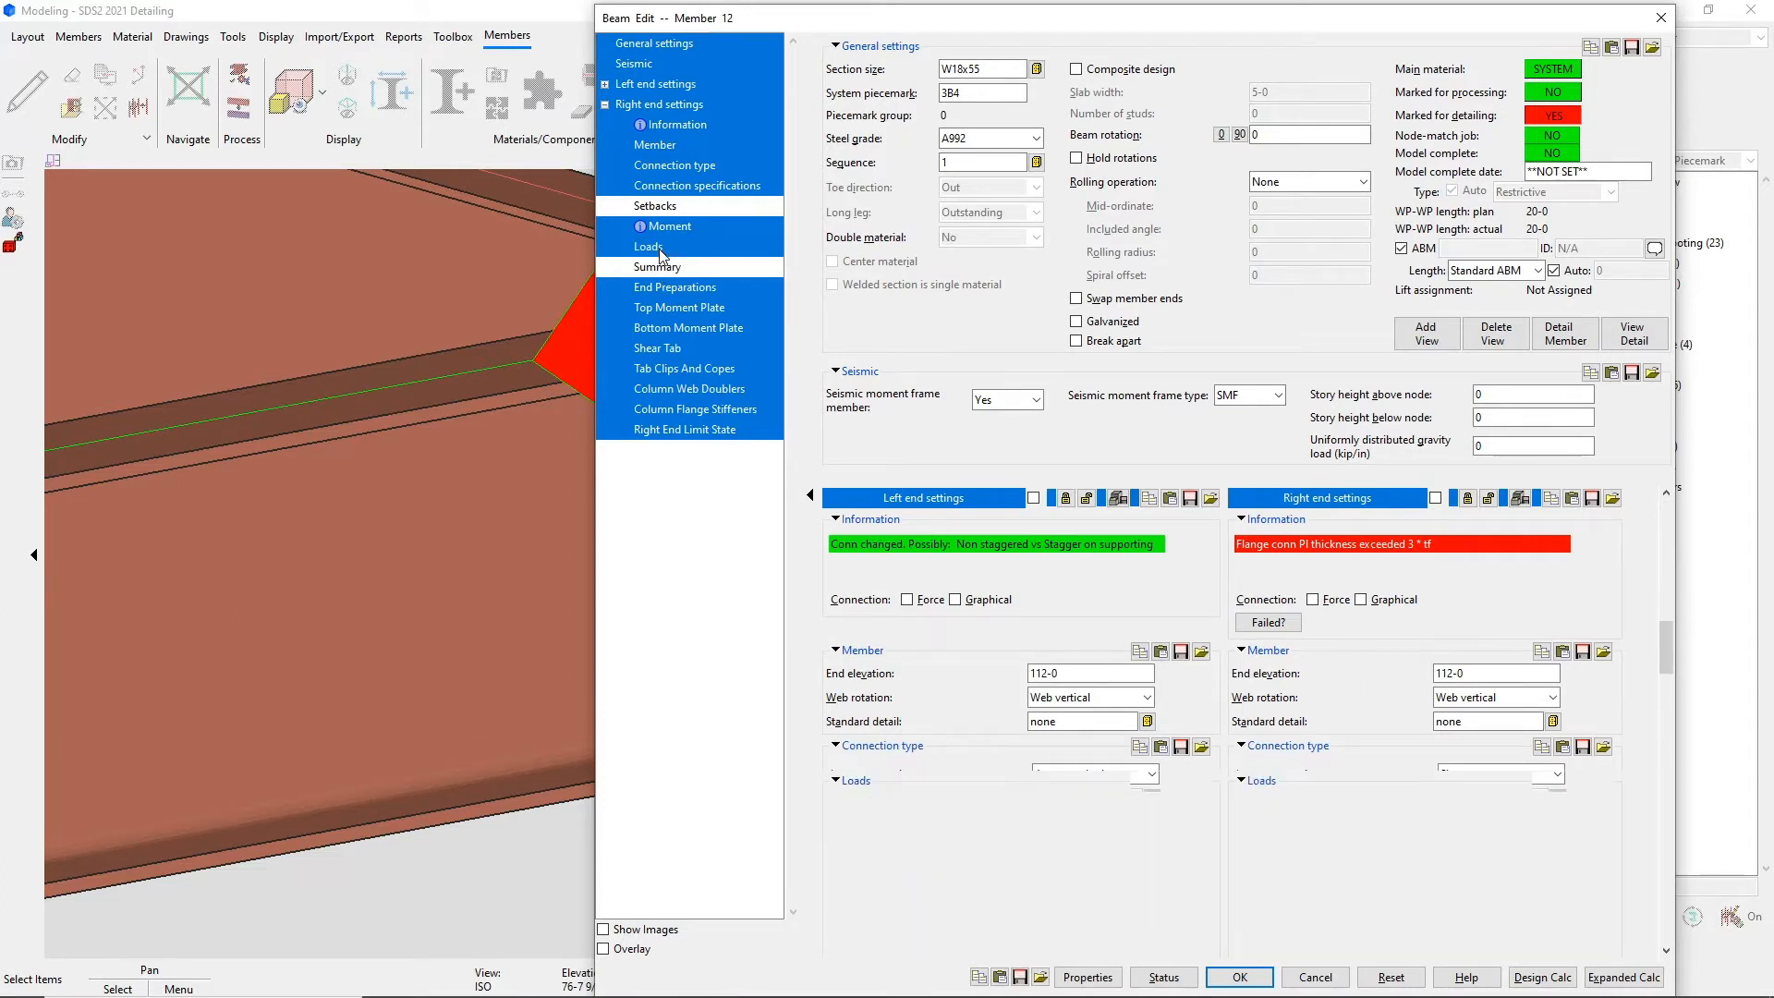
left_click(648, 246)
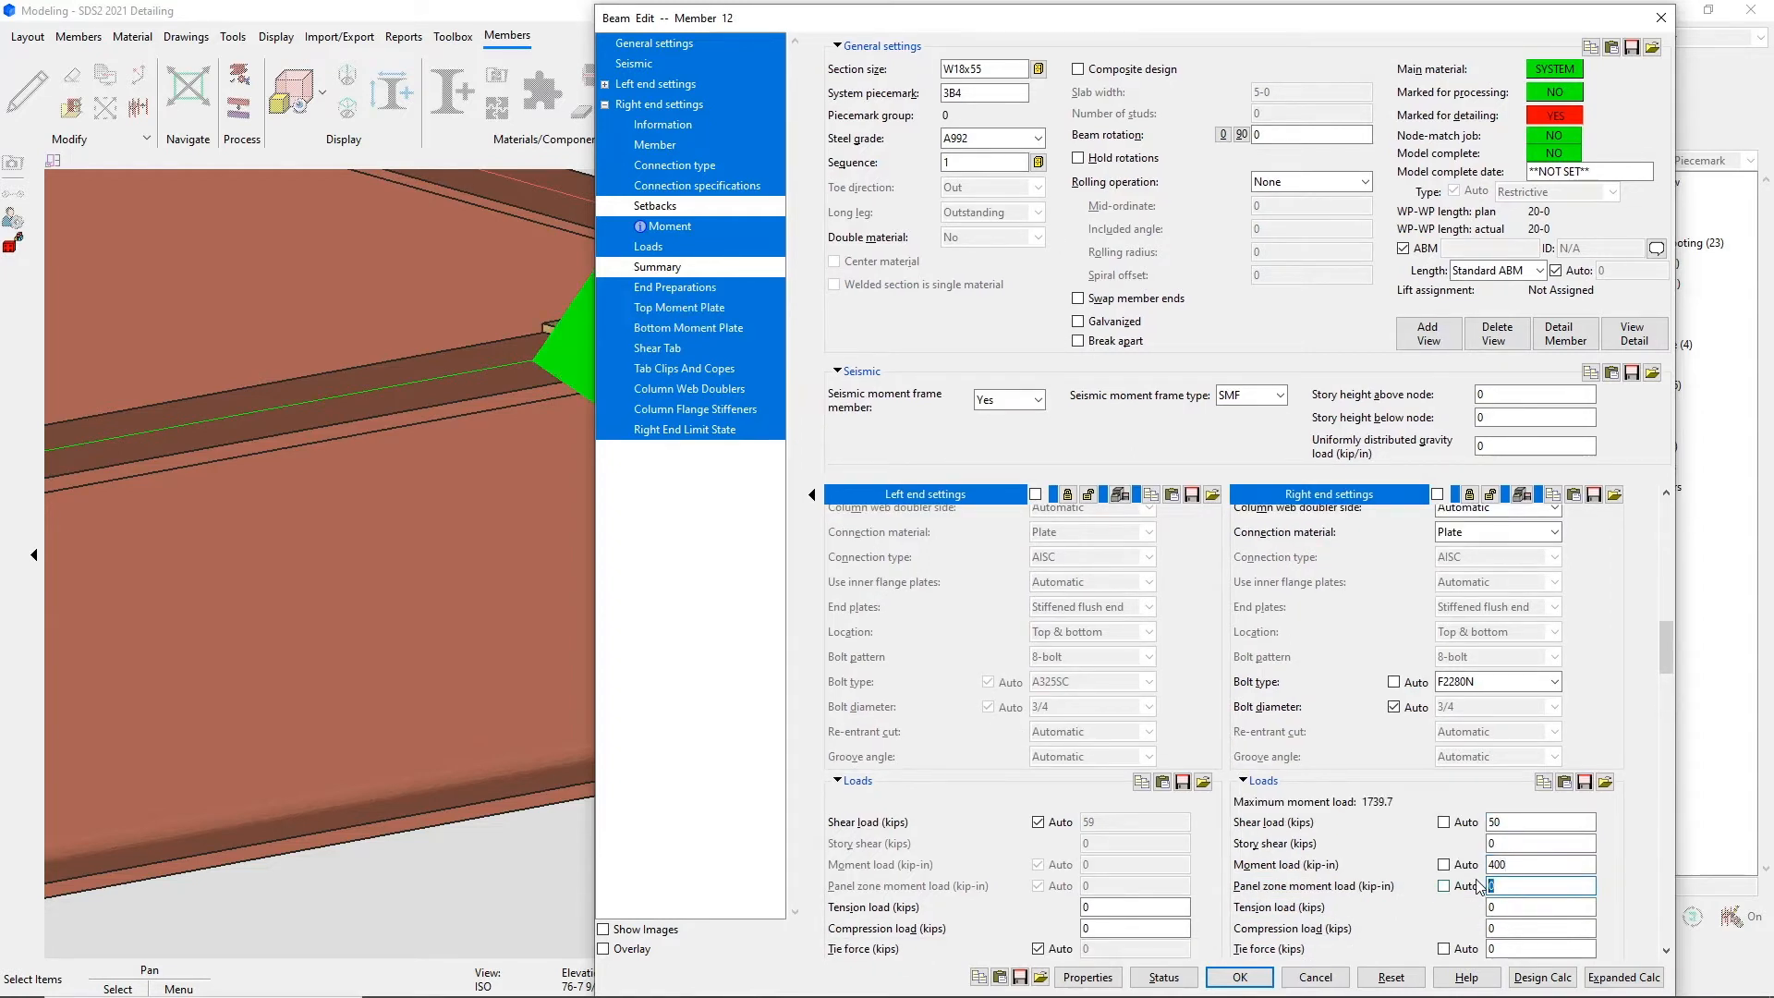
type("400")
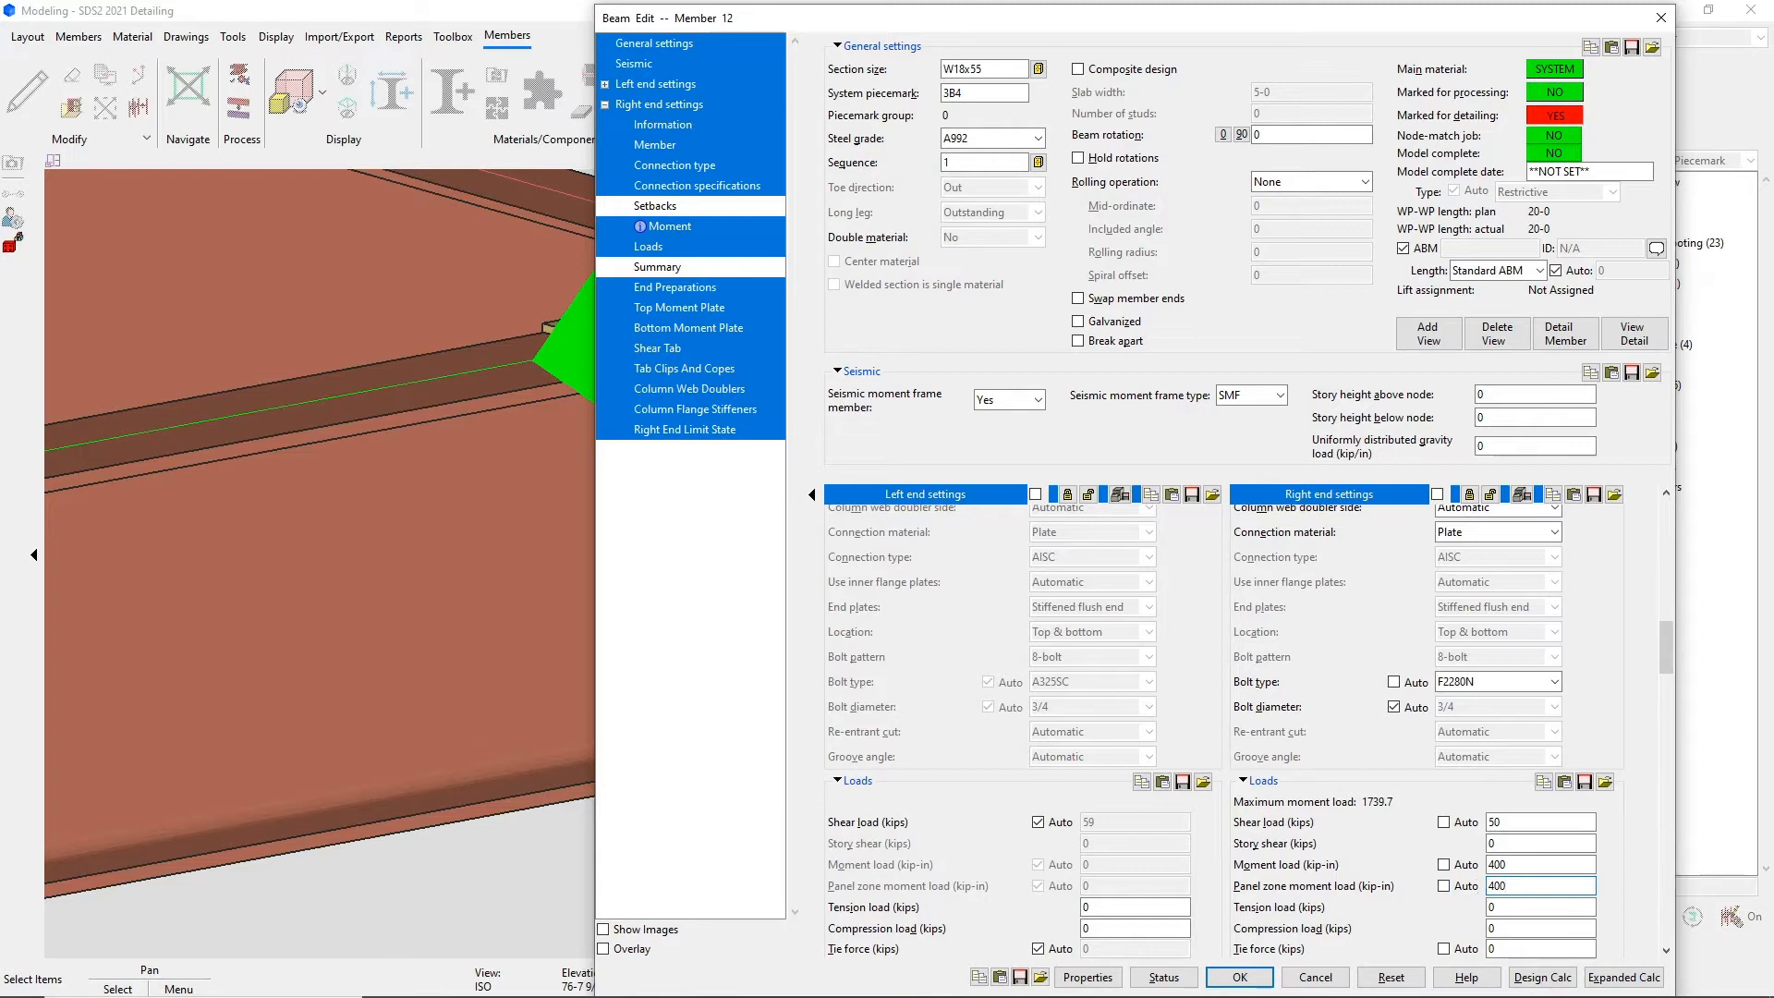
left_click(1538, 885)
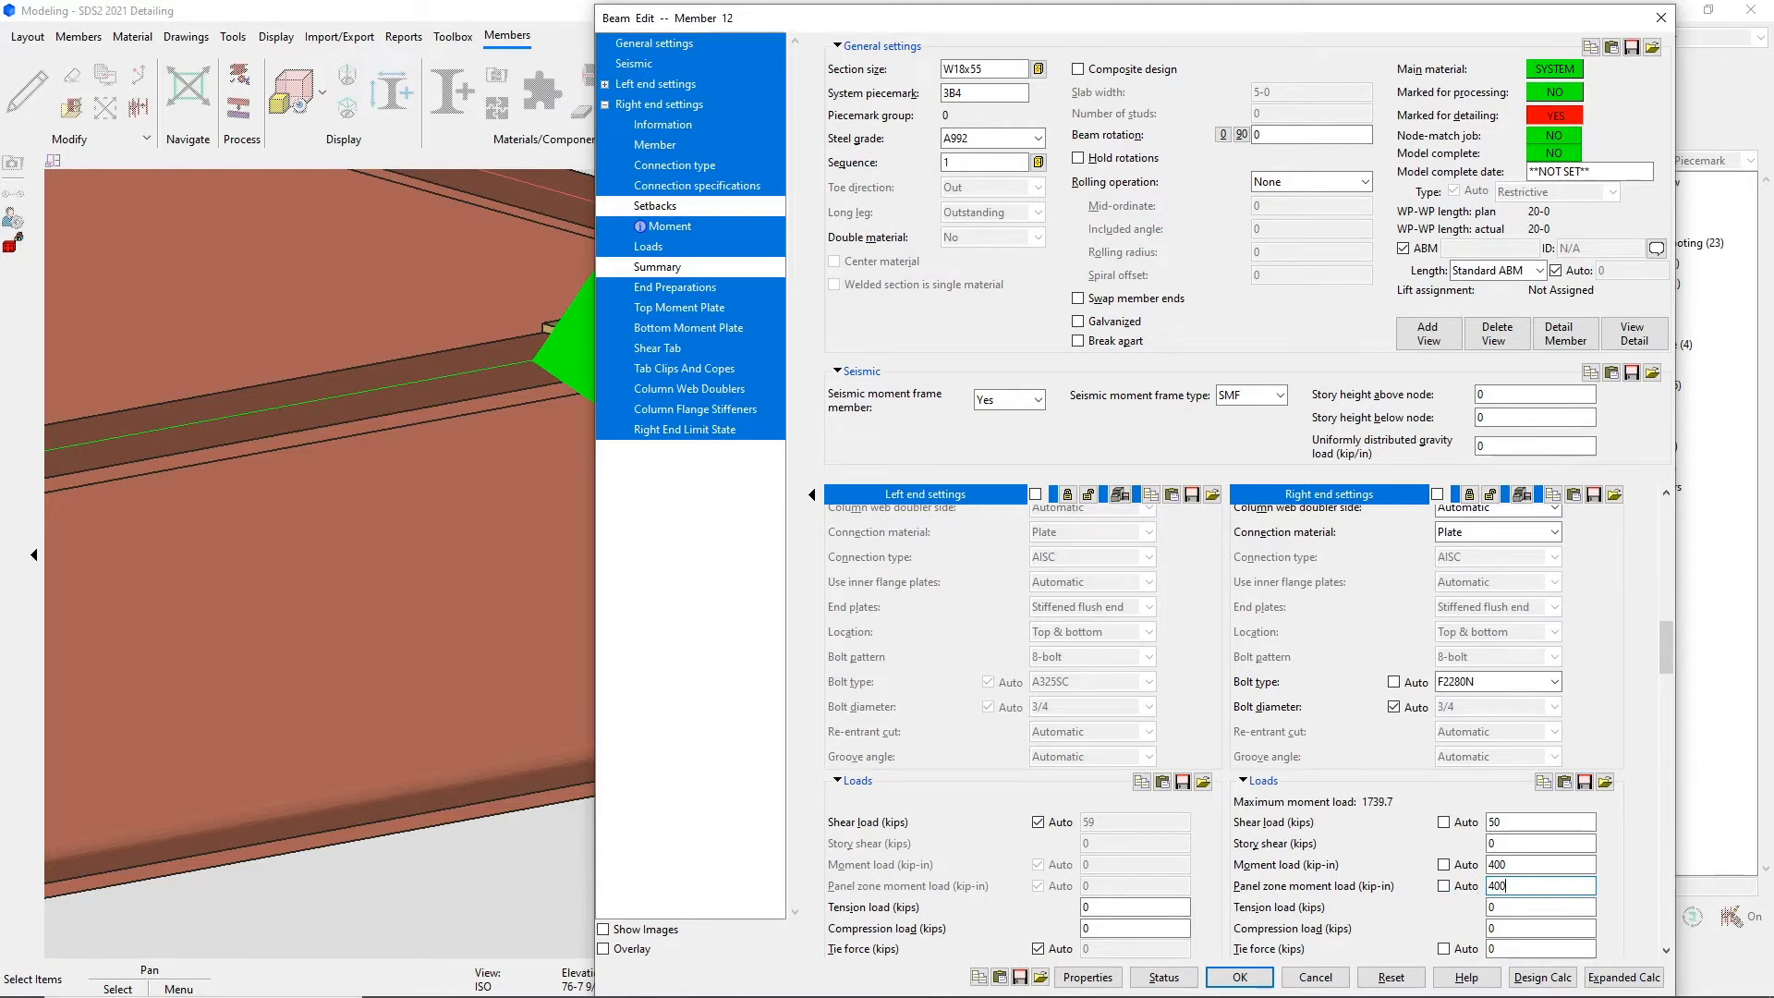
Confirm the Beam Edit changes and zoom to the new bolted moment connection in the model.
left_click(1235, 977)
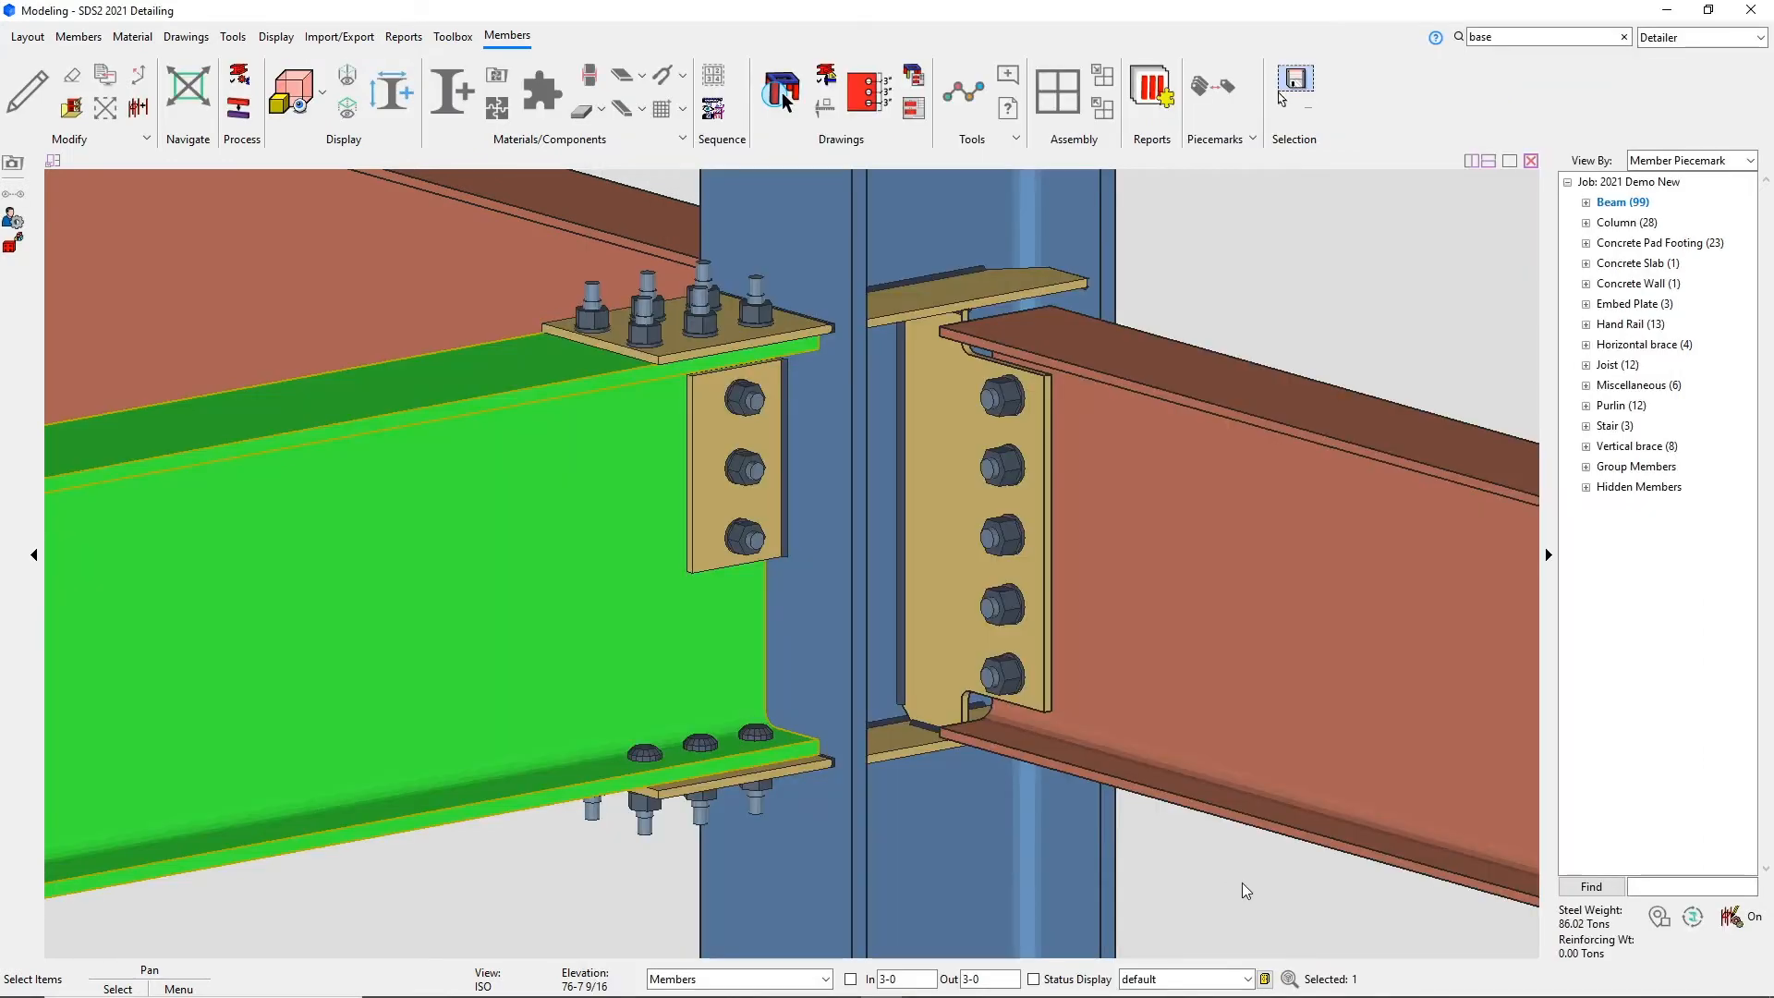
left_click(25, 36)
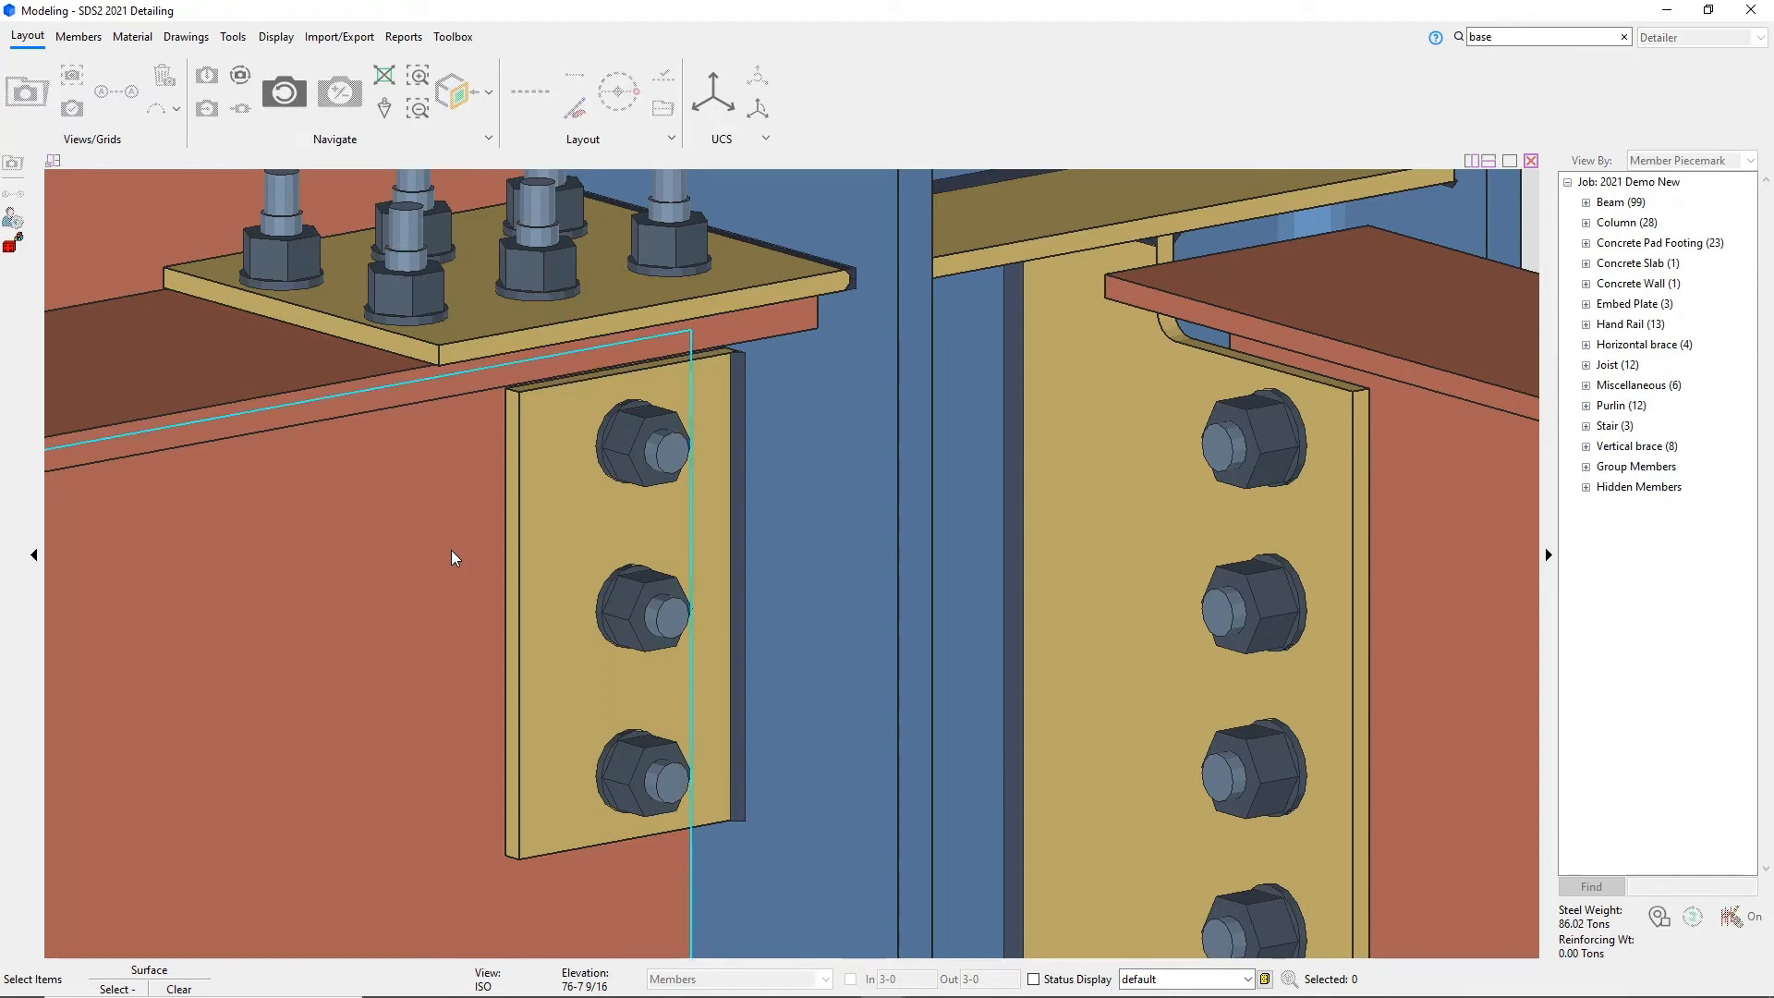
left_click(276, 36)
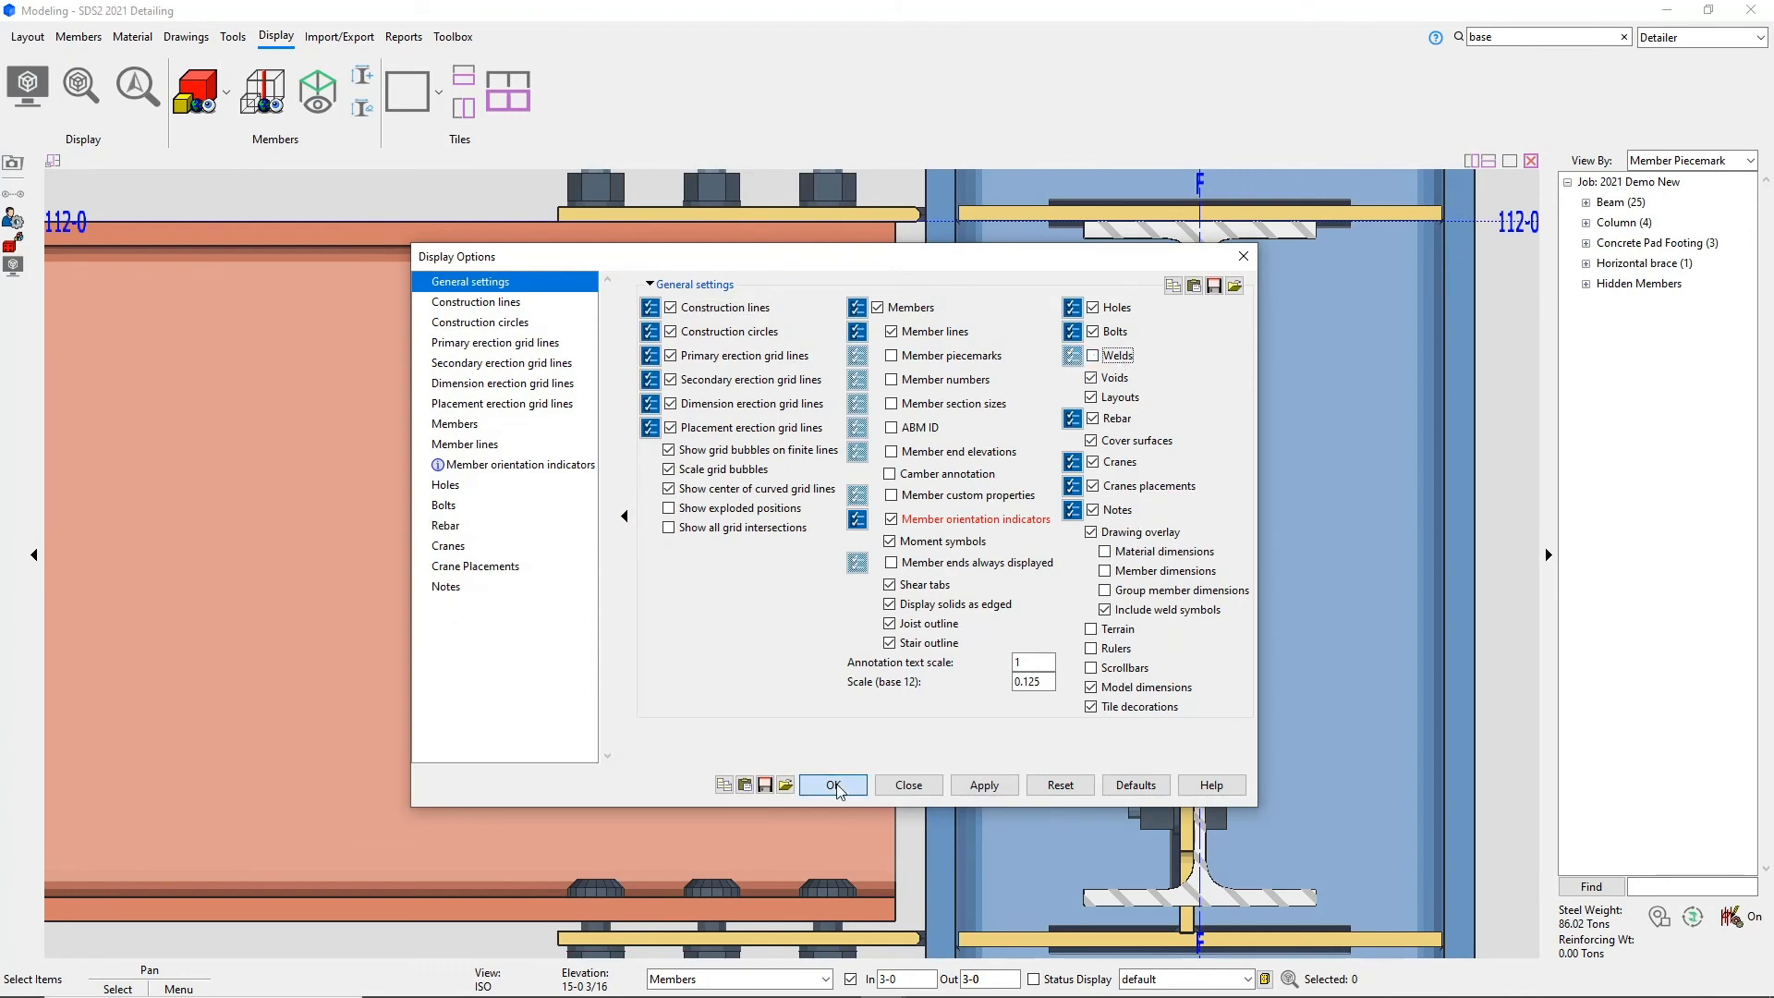
Confirm the Display Options so the connection elevation redraws with the new settings.
left_click(832, 784)
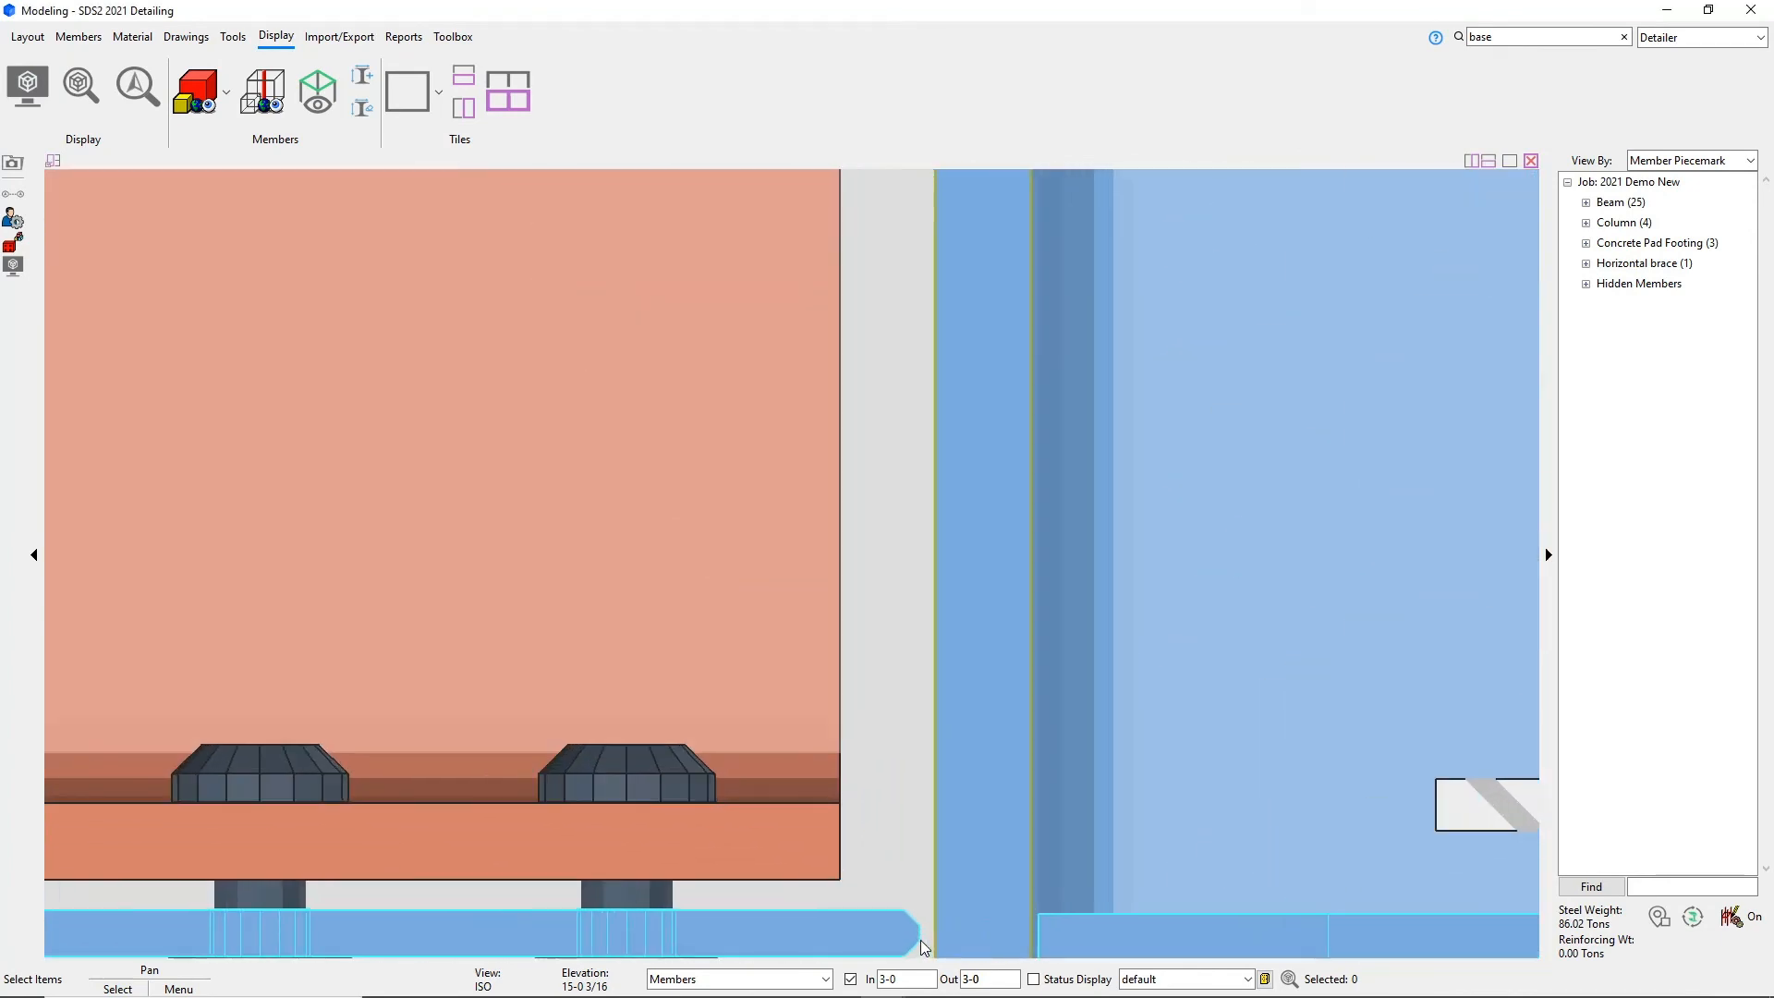